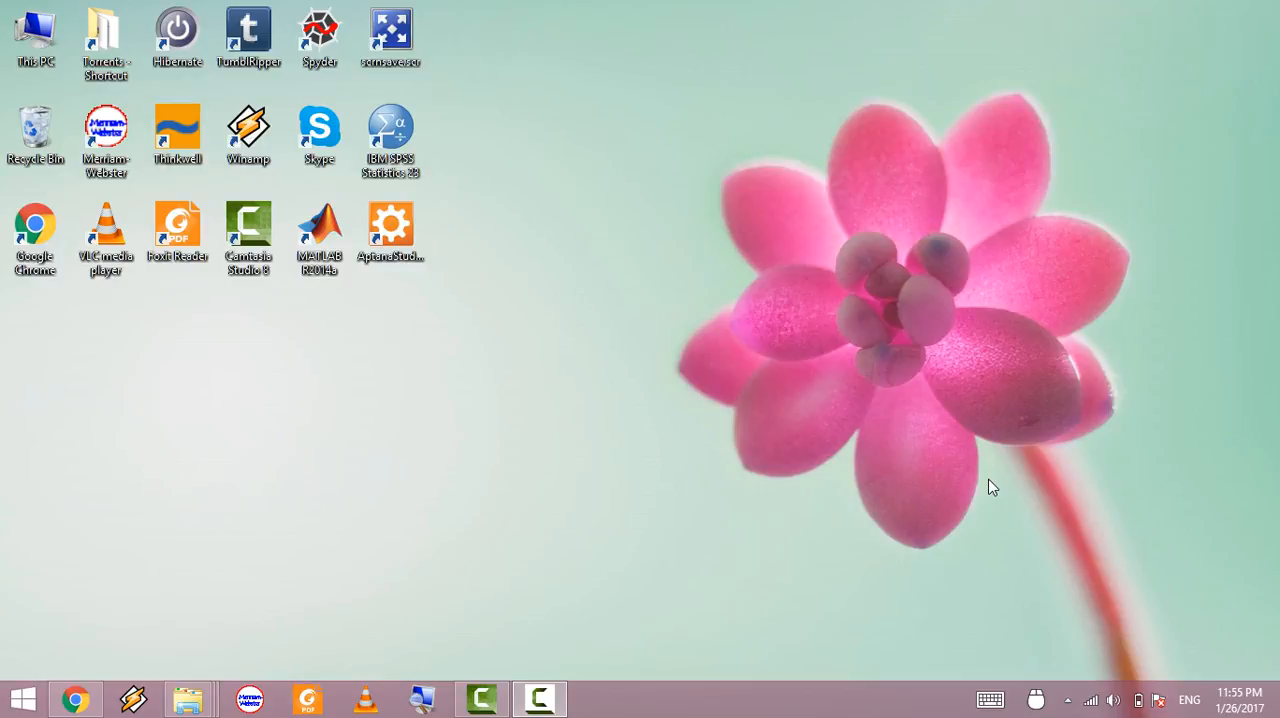
- Search the Start screen's All apps list for "reco" to surface Sound Recorder
click(22, 698)
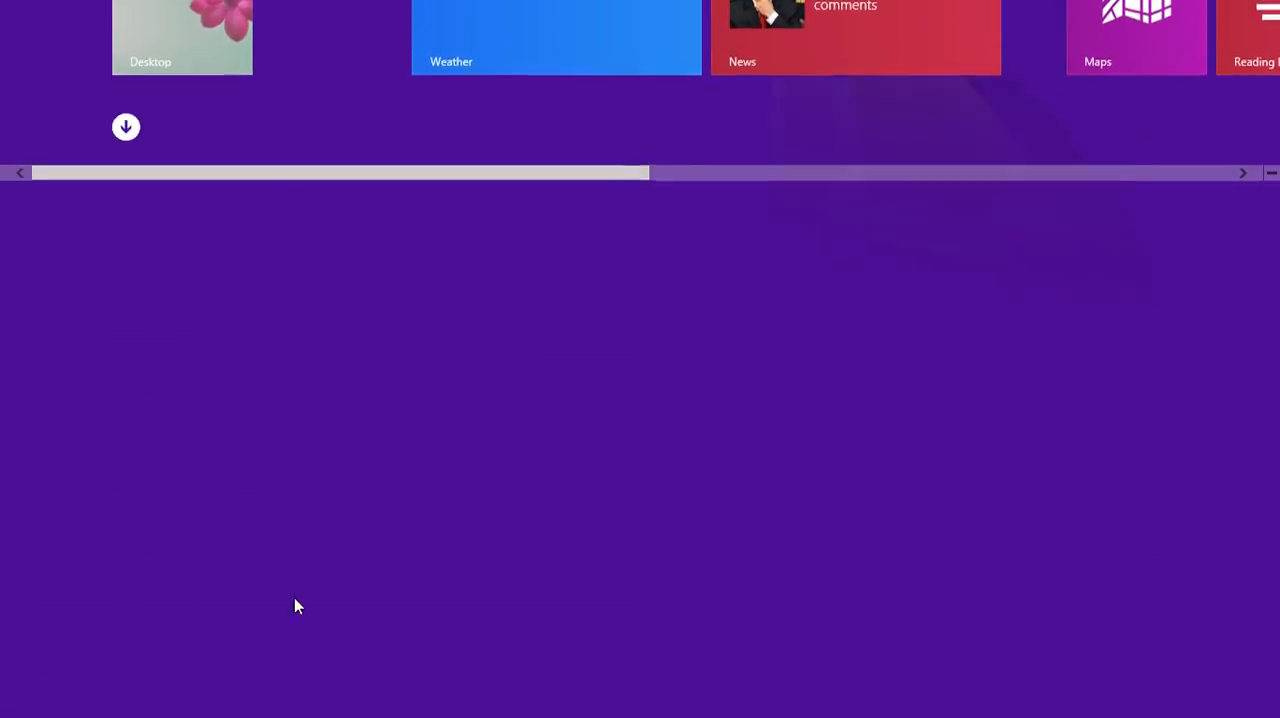
click(126, 128)
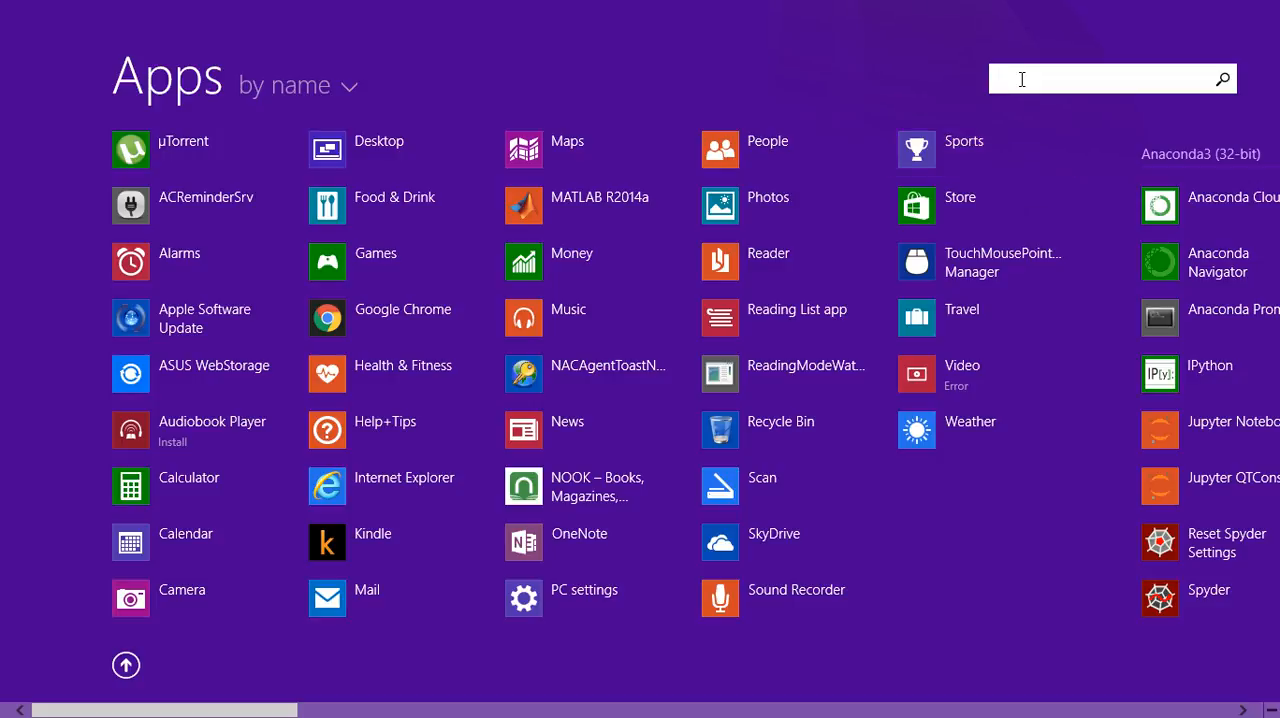
text(reco)
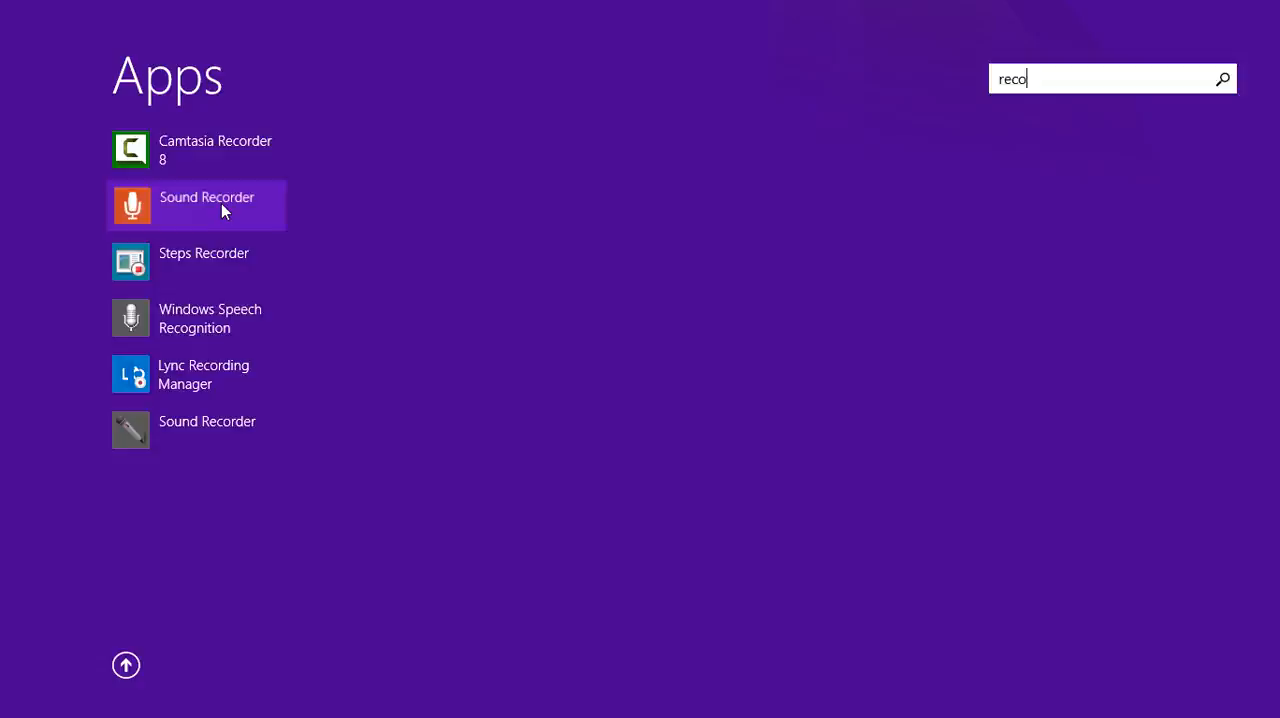
- Launch Sound Recorder and capture a roughly five-second recording
click(208, 204)
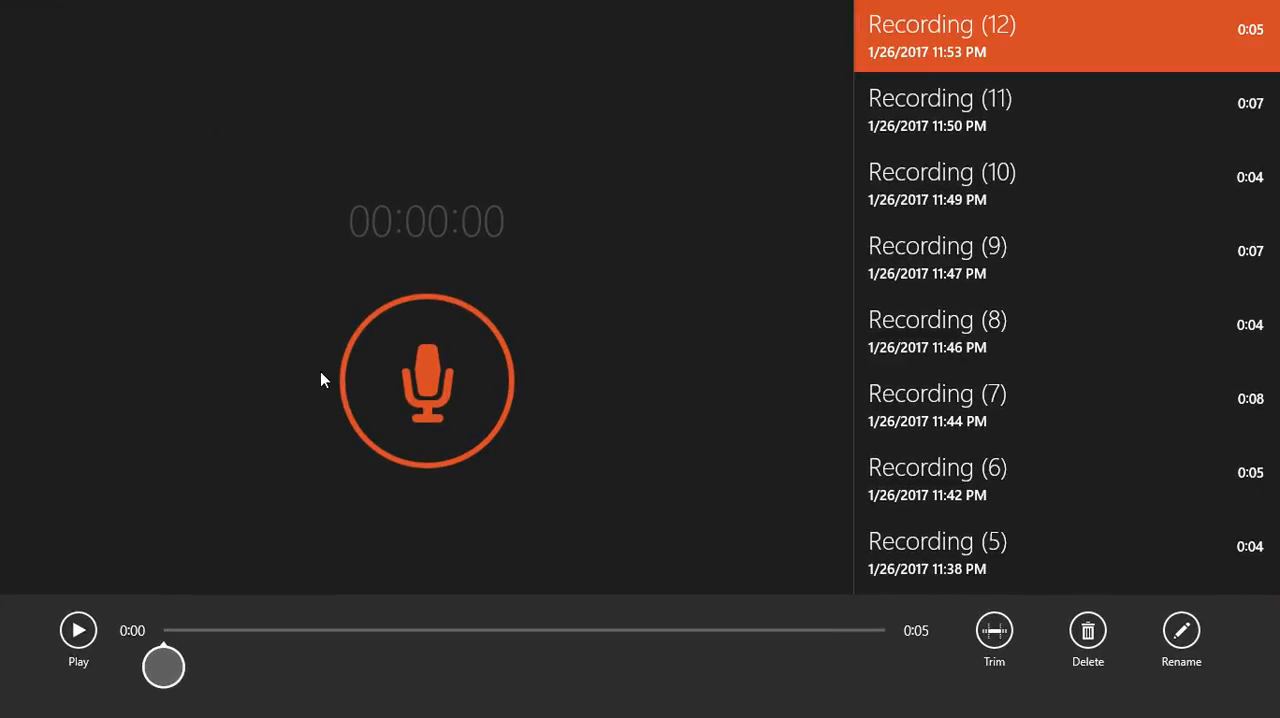
click(428, 380)
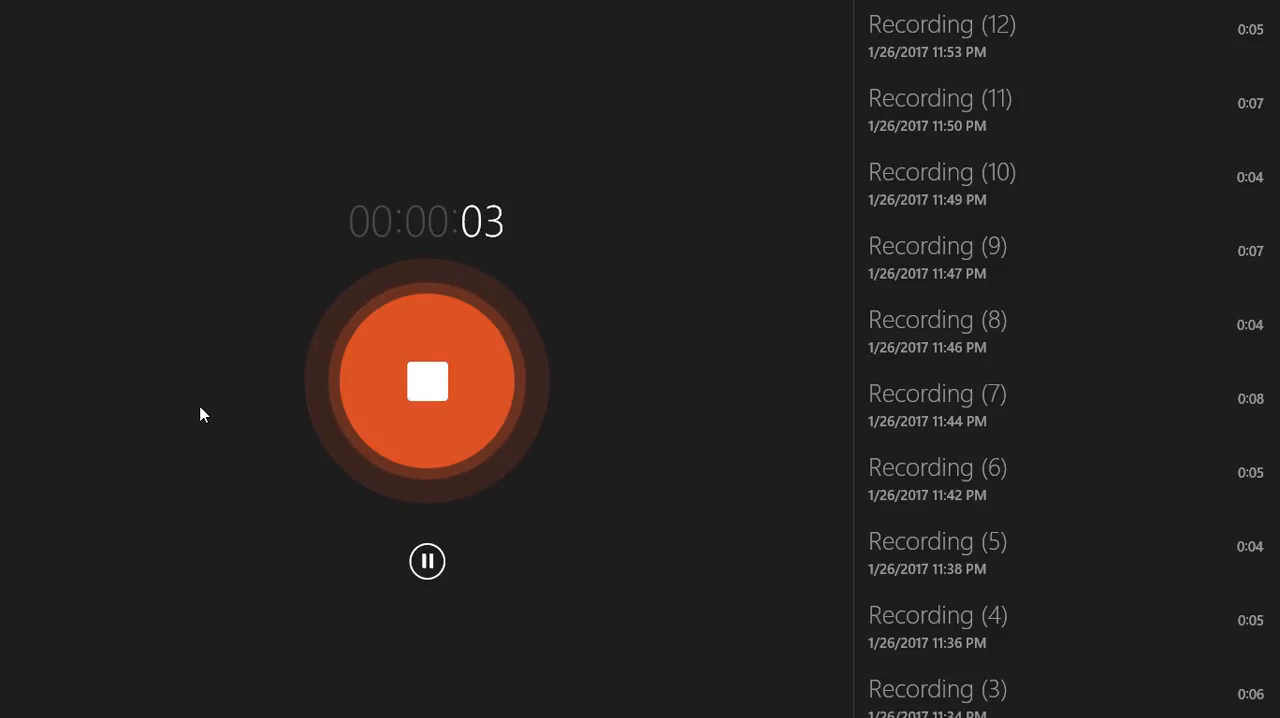
mouse_move(378, 414)
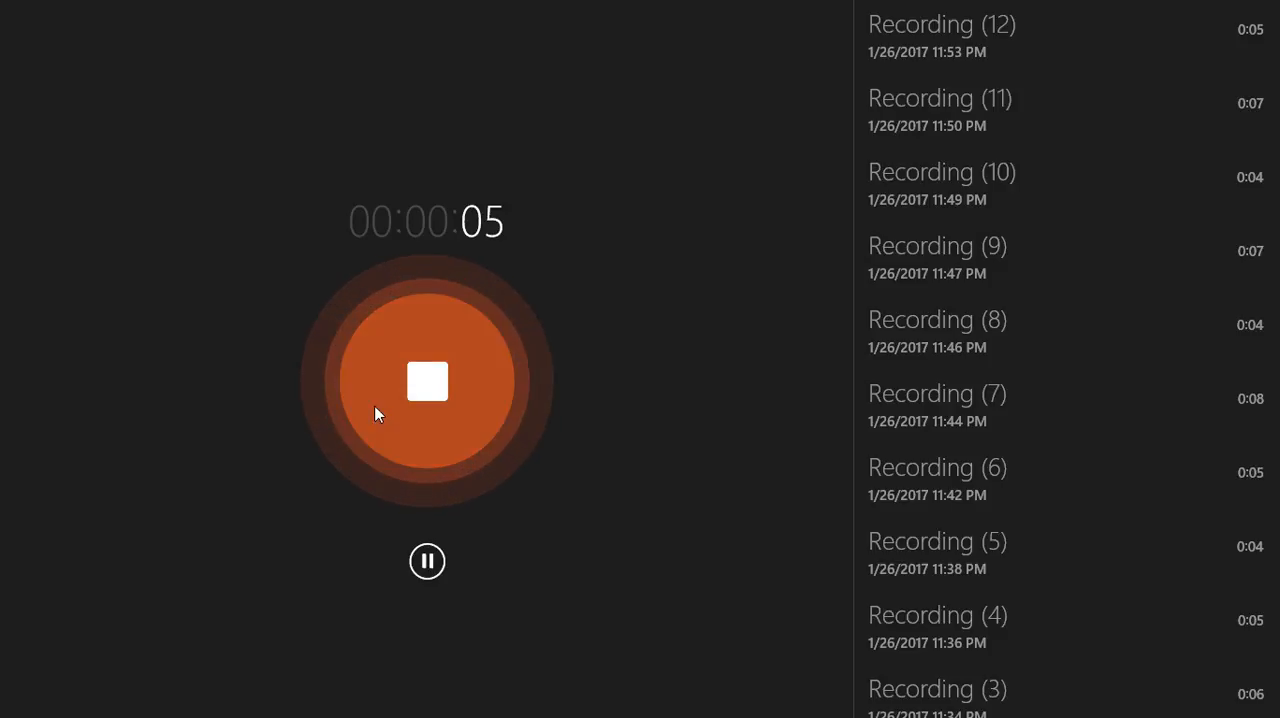
click(428, 380)
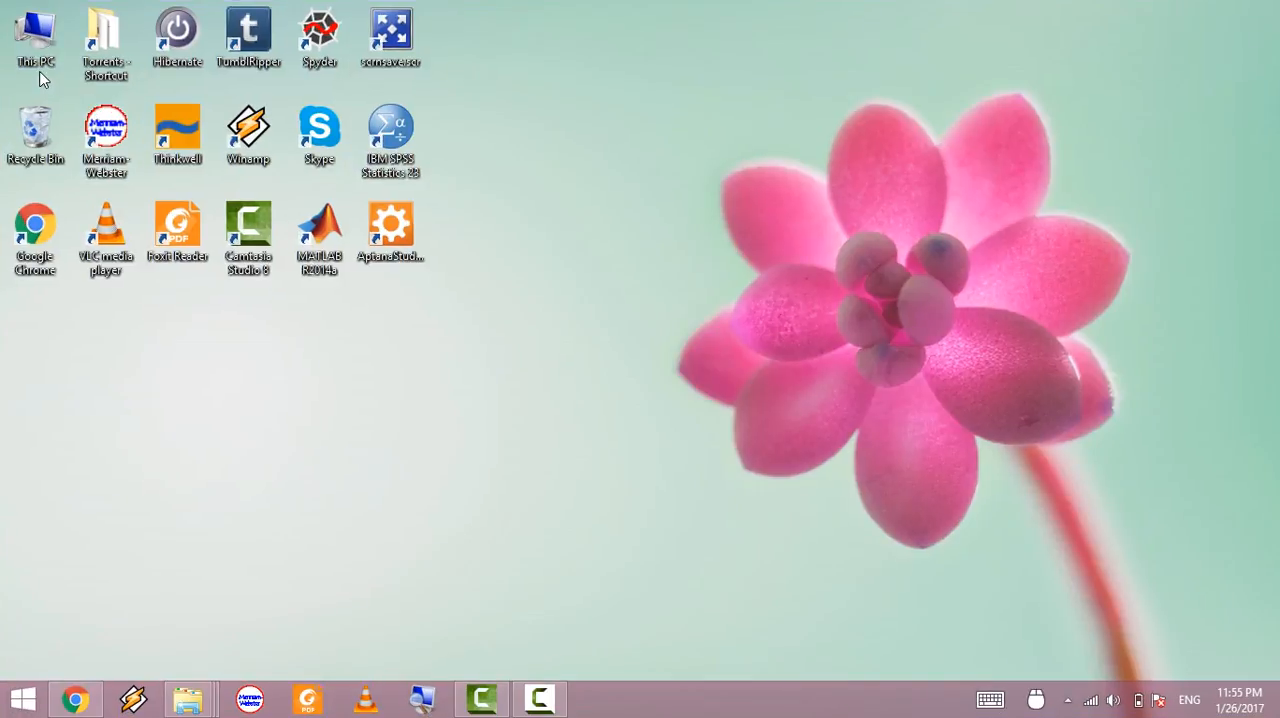
- Show This PC maximized and browse into the OS (C:) drive's top-level folders
double_click(36, 36)
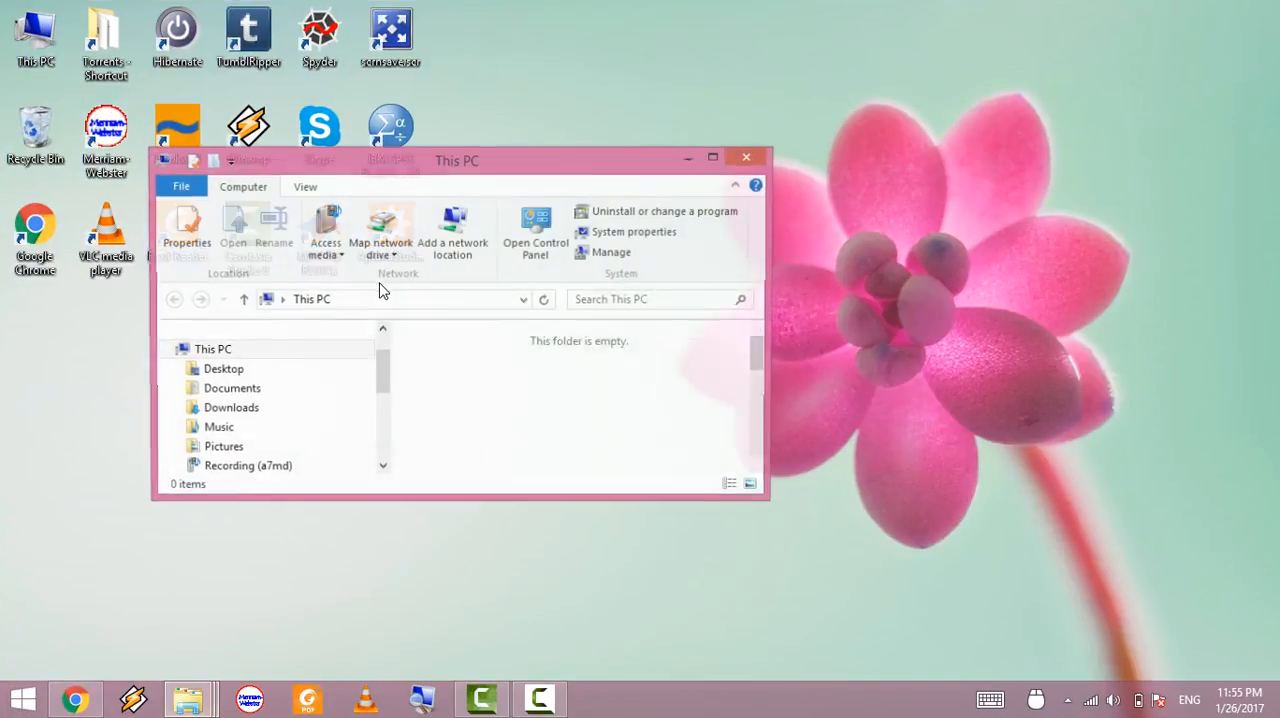
click(712, 156)
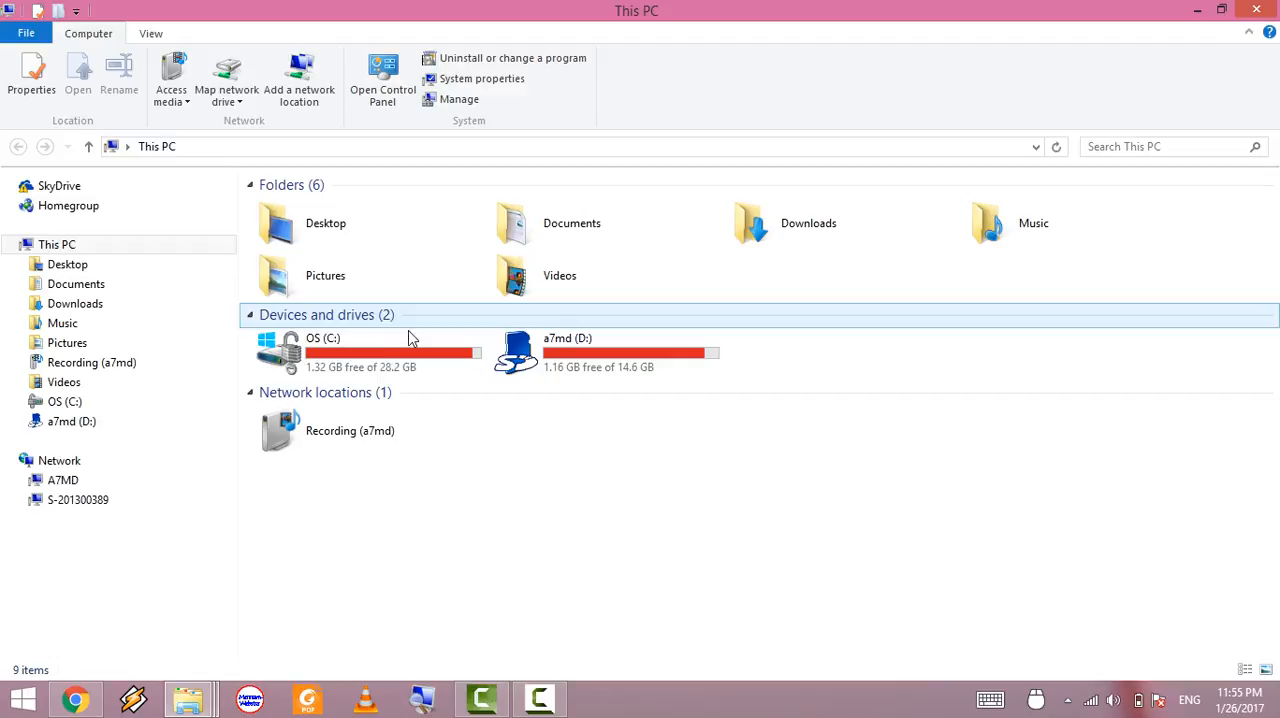
click(356, 352)
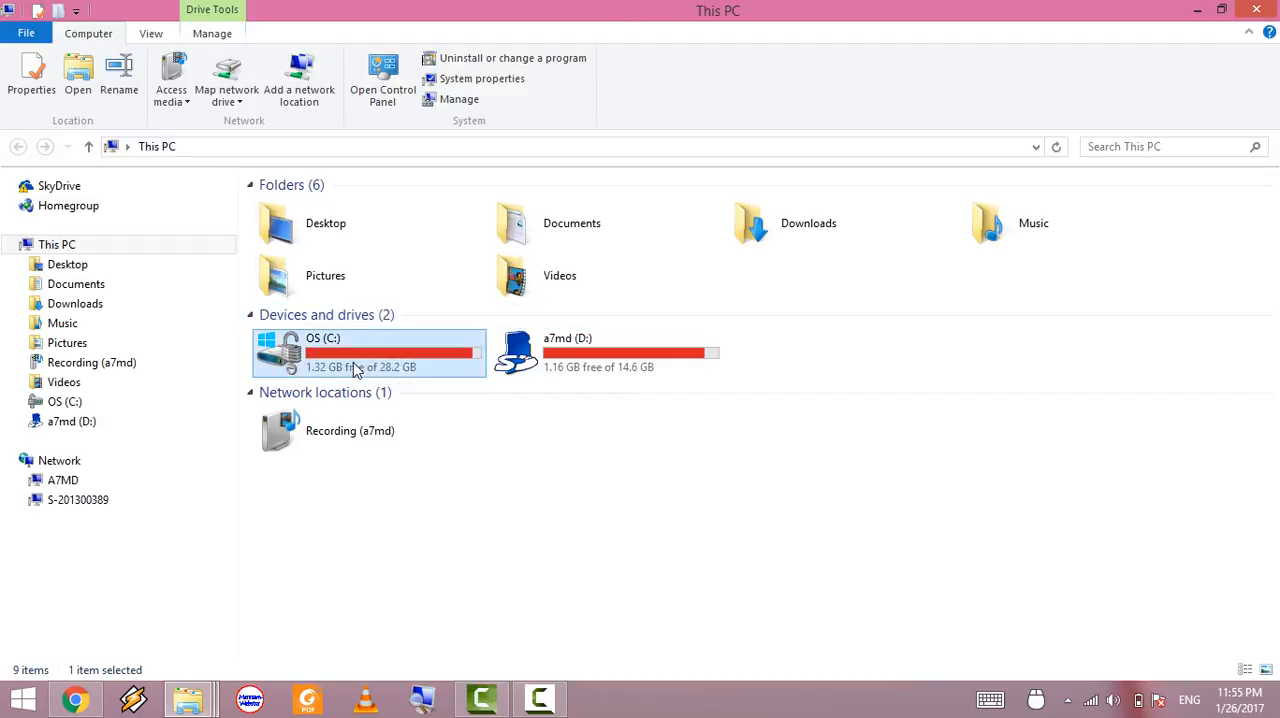
double_click(368, 352)
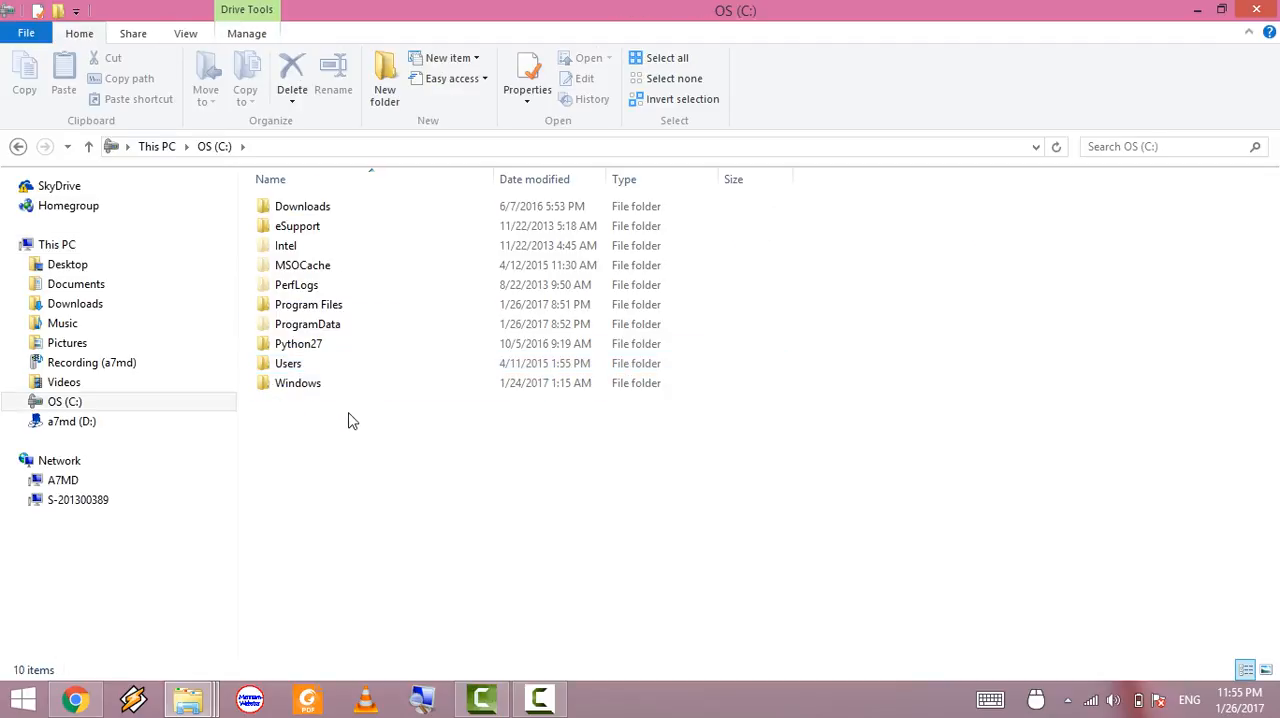
click(184, 32)
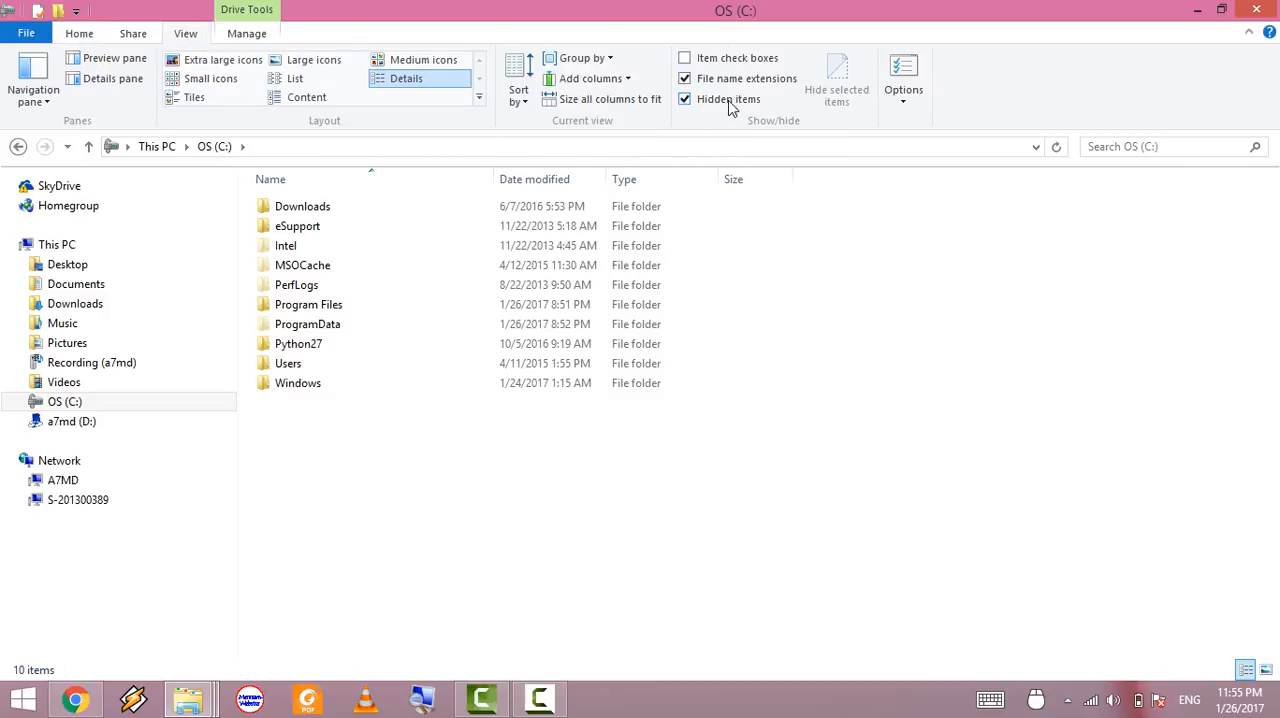
- Enter the Users folder on the way to the user profile's AppData
click(288, 364)
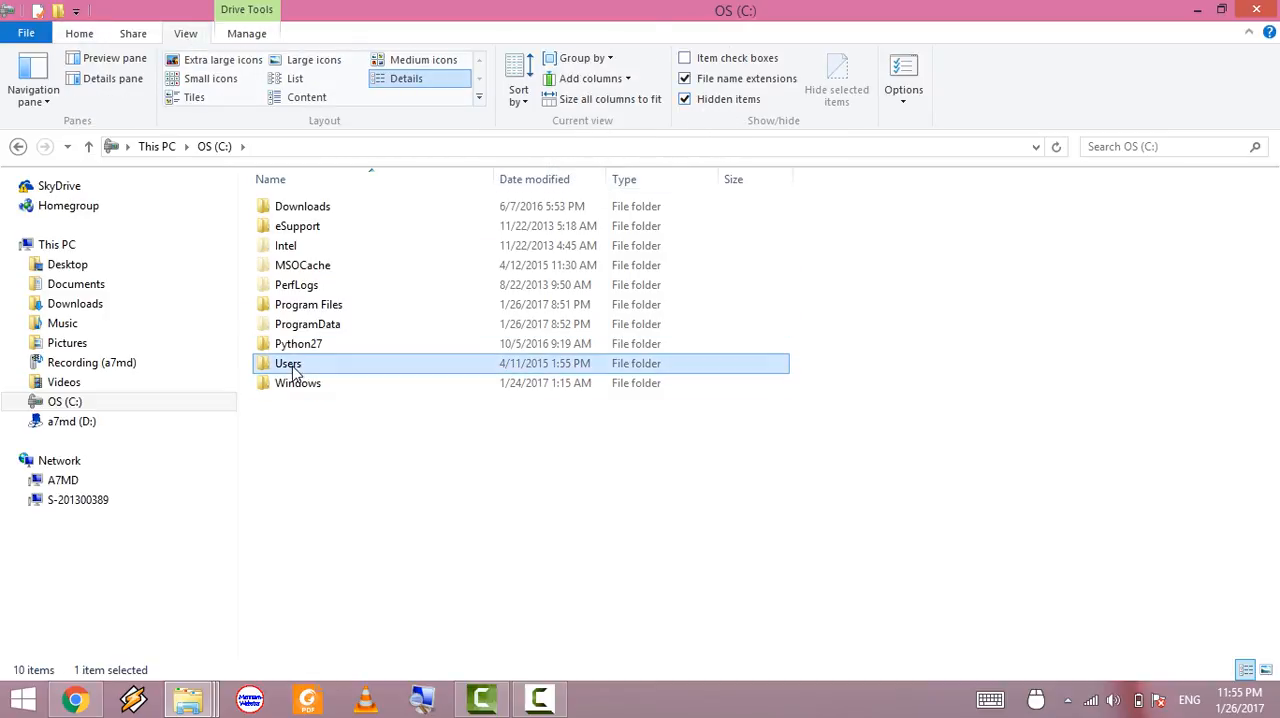
double_click(288, 364)
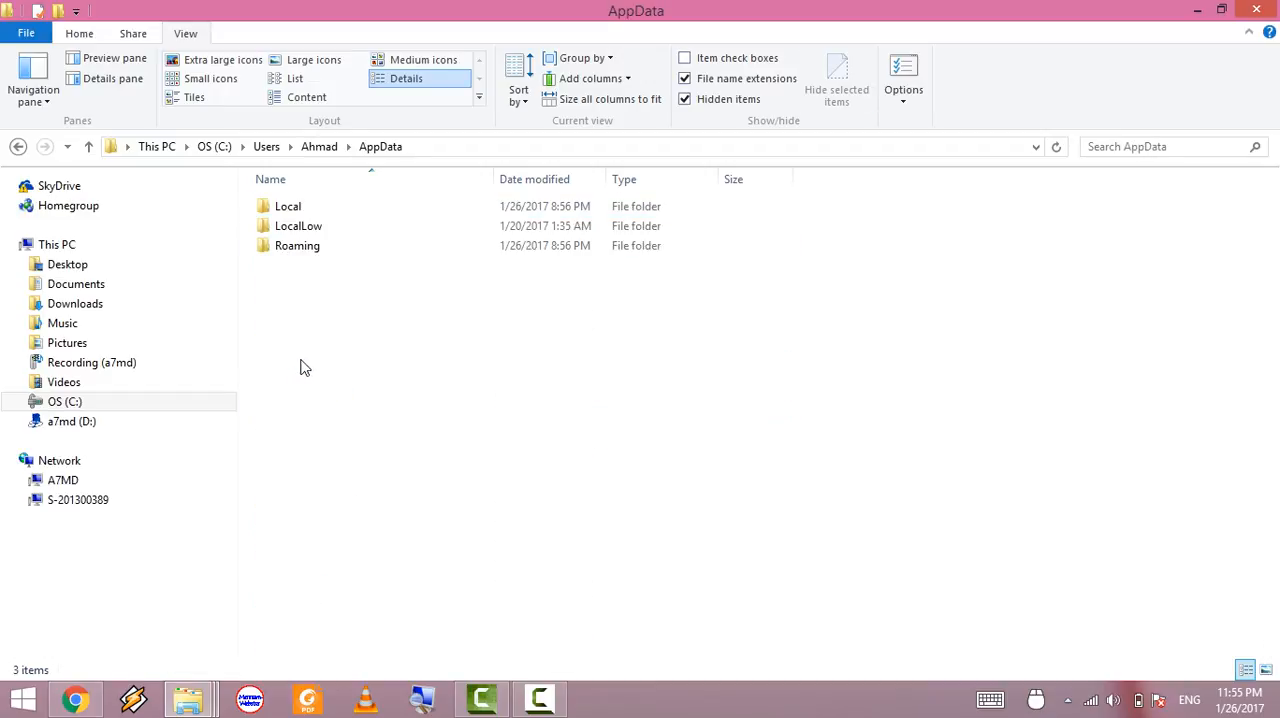
- Browse Local > Packages and select Microsoft.WindowsSoundRecorder_8wekyb3d8bbwe
double_click(288, 206)
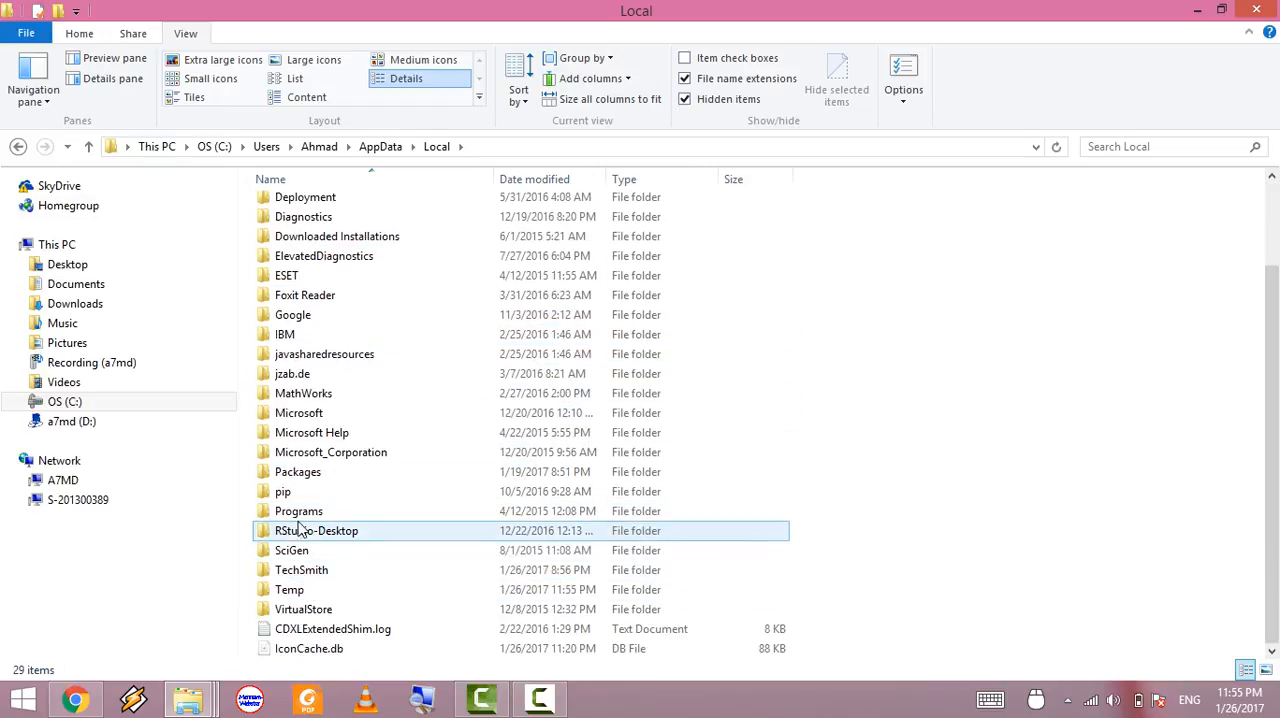
double_click(298, 472)
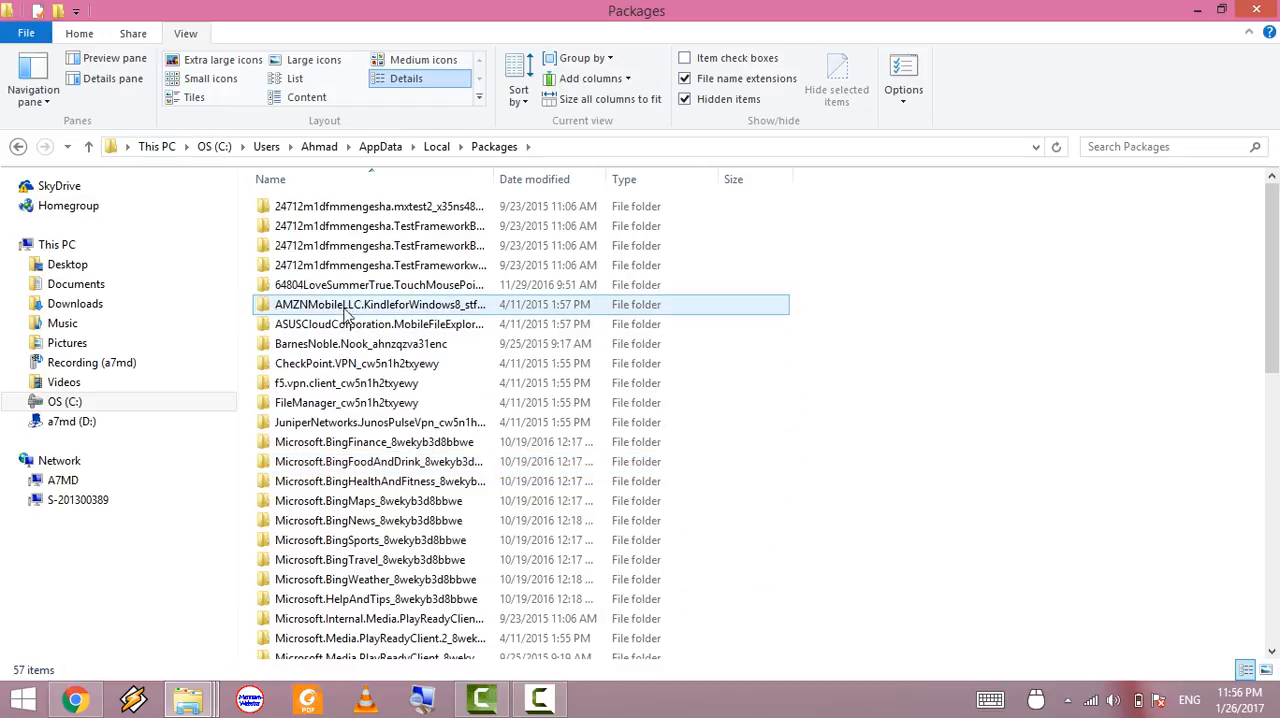
scroll(down, 3)
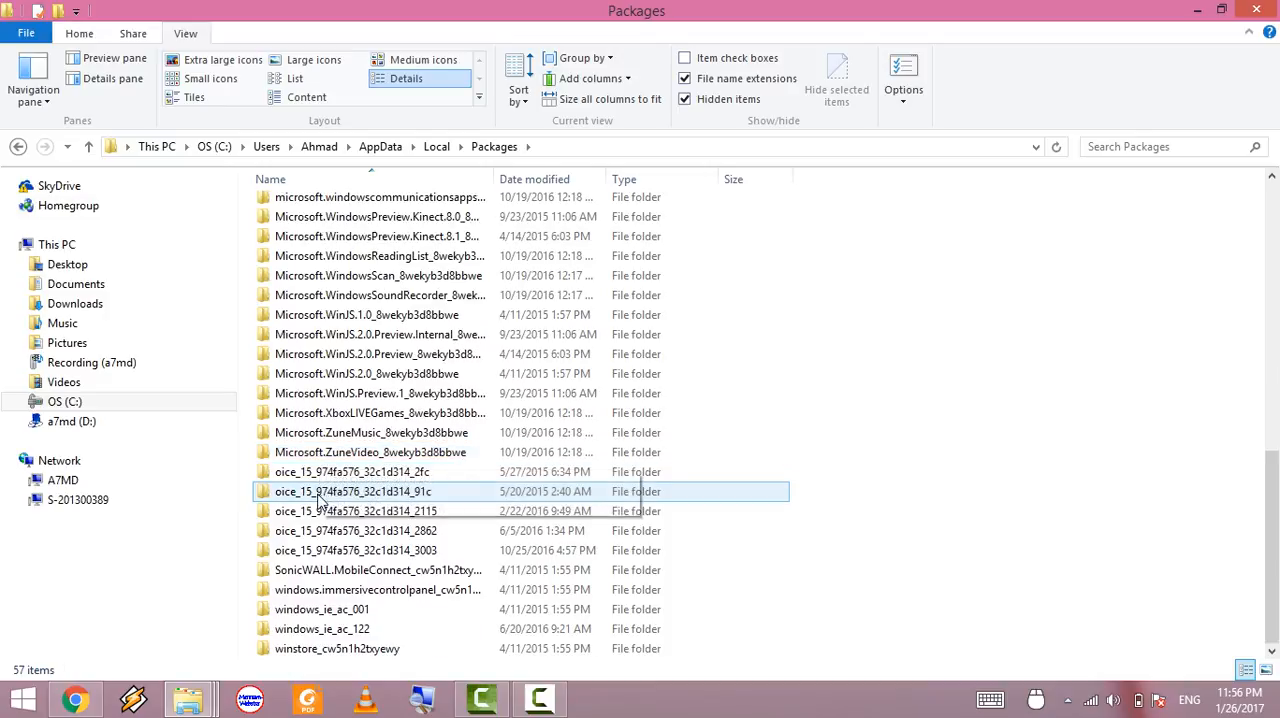
click(378, 294)
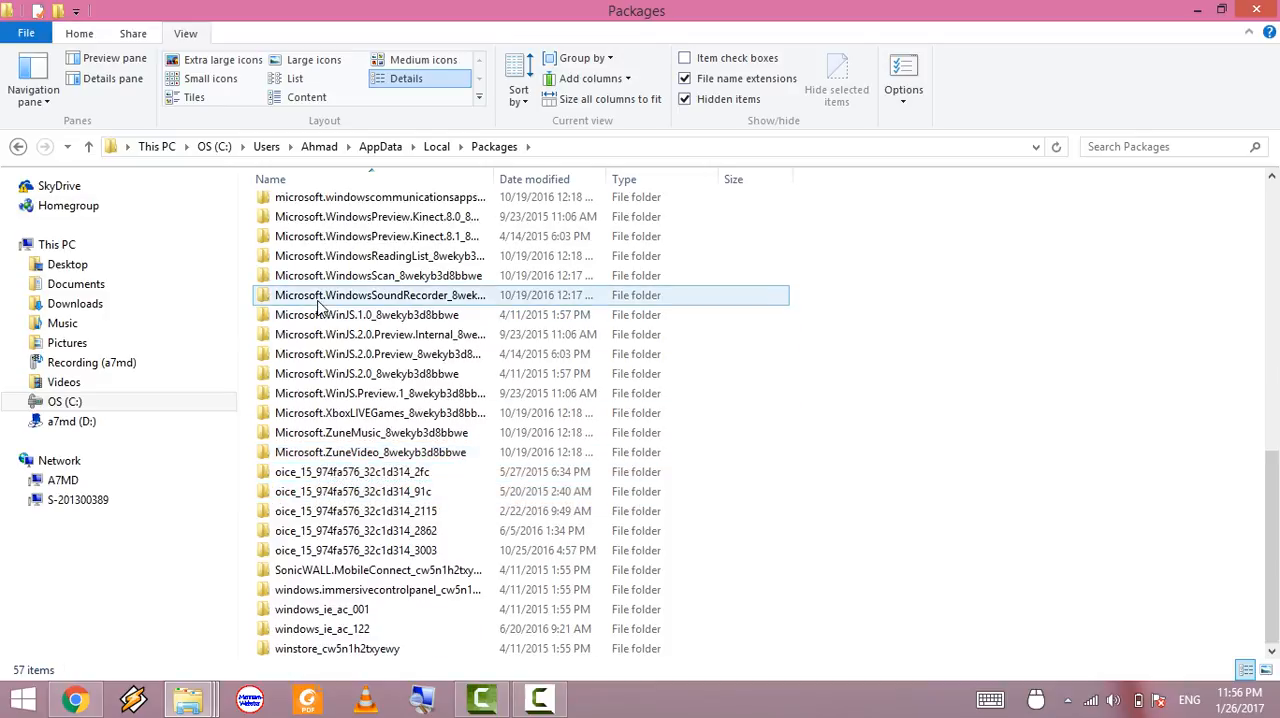
- Descend through the package's LocalState and Indexed folders to the Recordings list of .m4a files
double_click(380, 294)
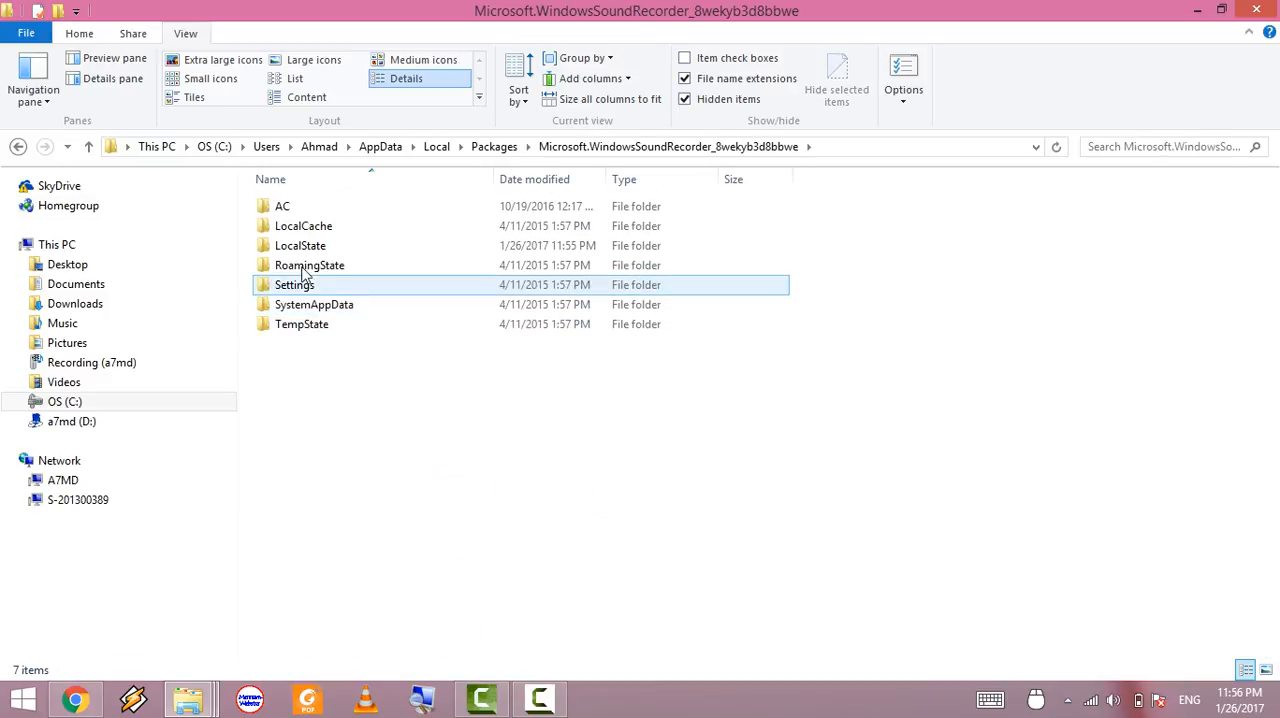
double_click(300, 244)
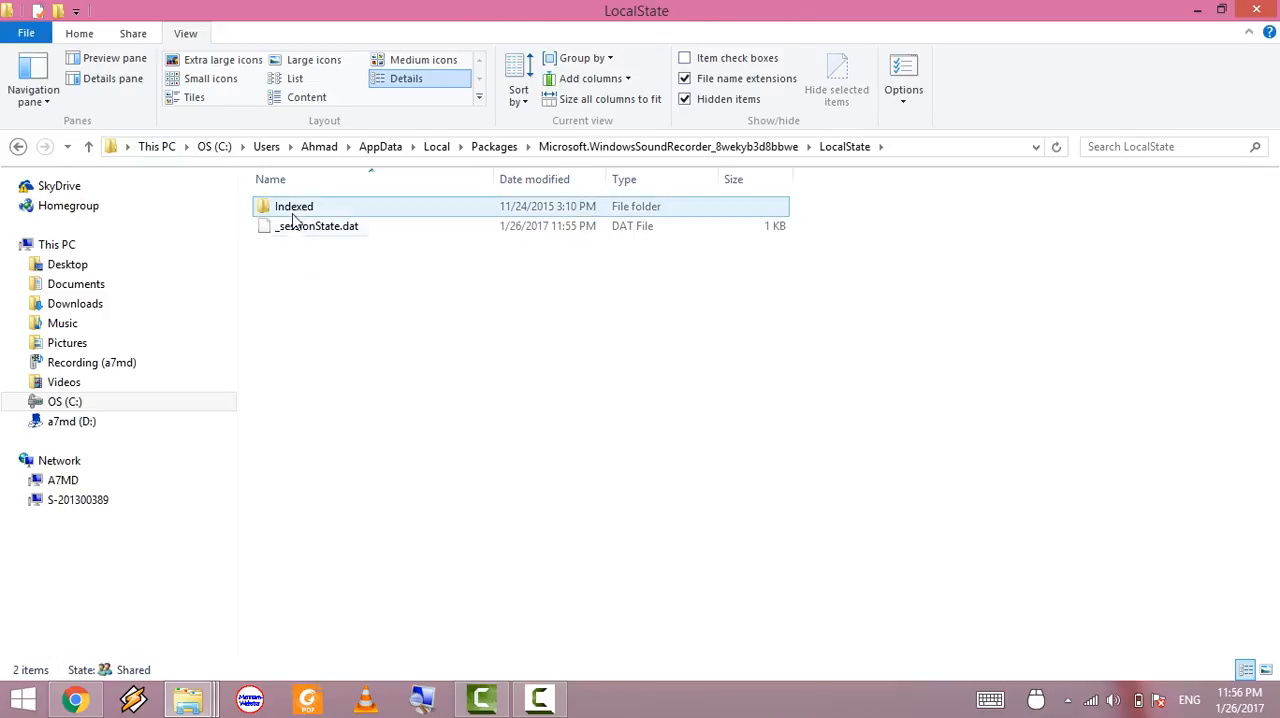
double_click(294, 206)
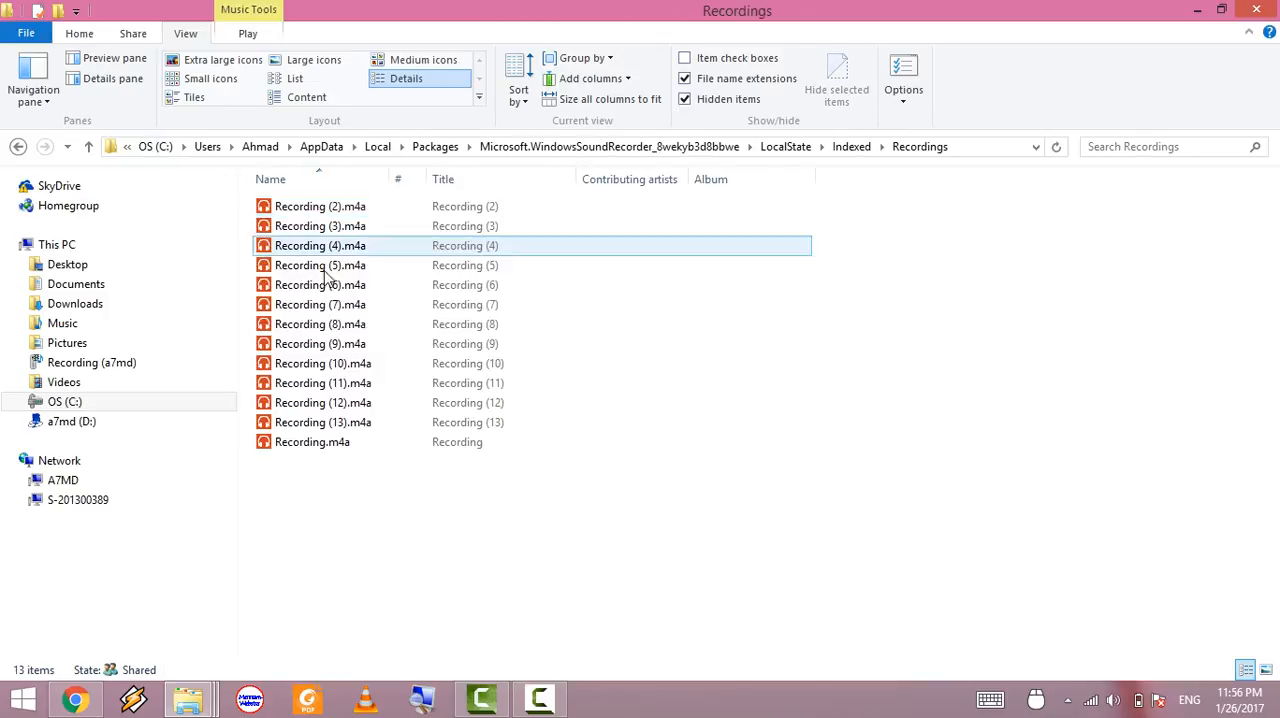
click(364, 504)
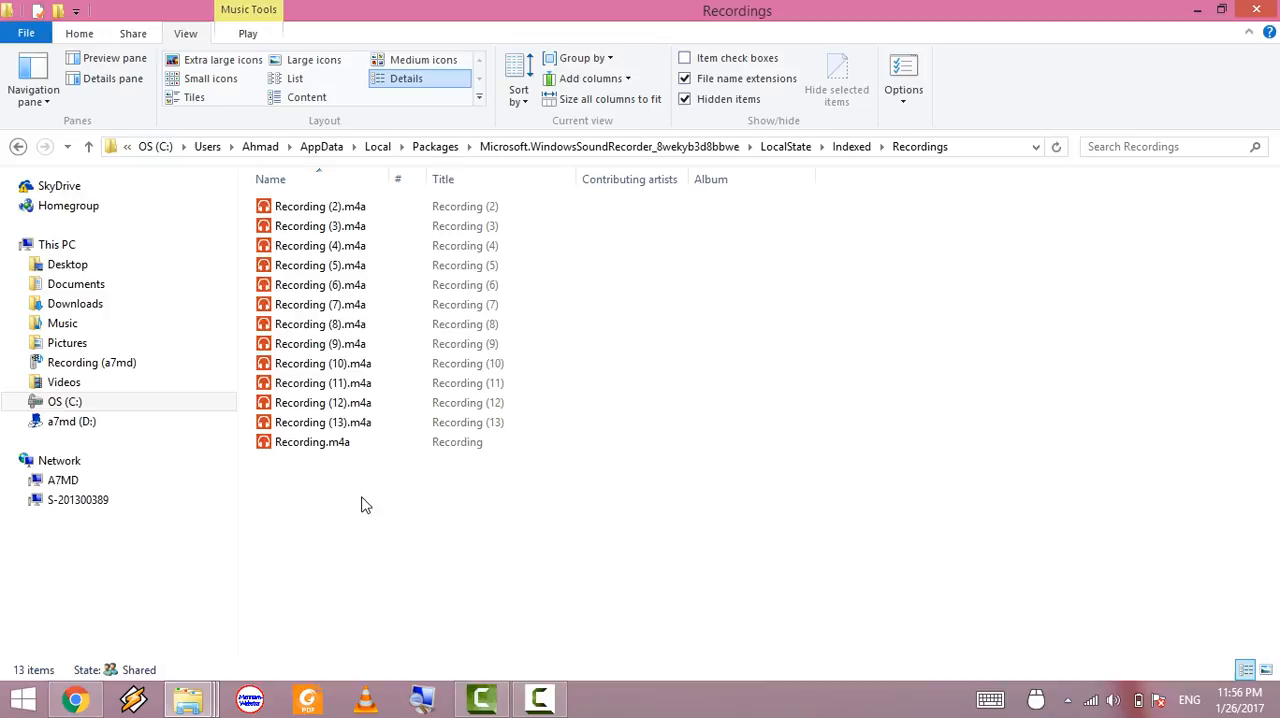